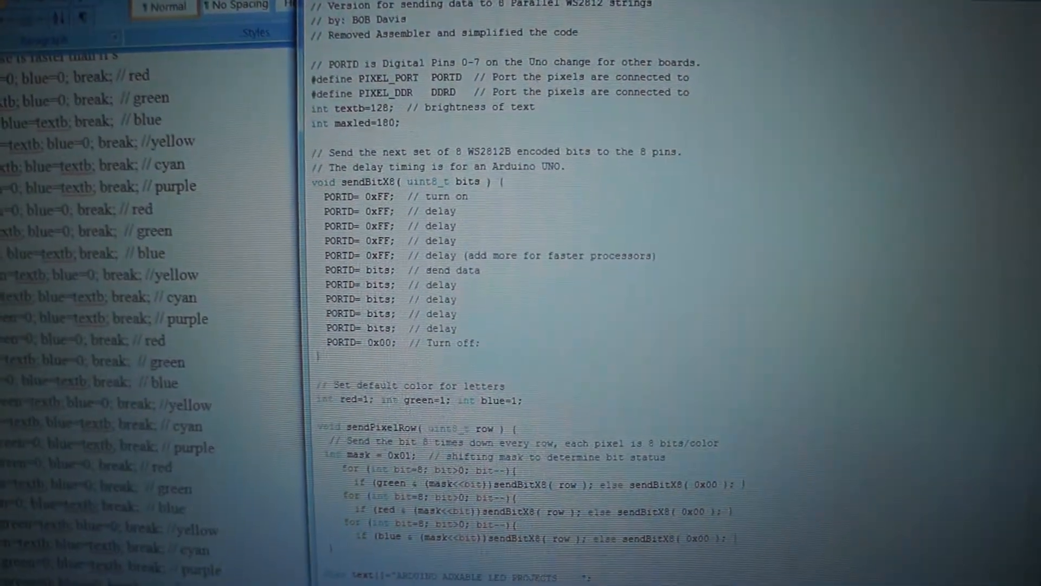
pyautogui.scroll(-3)
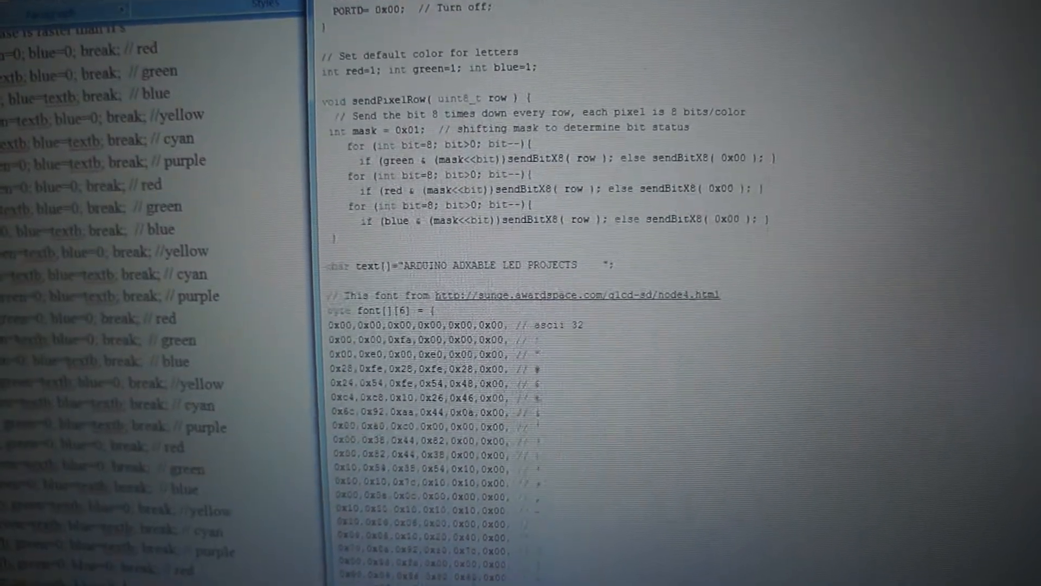
pyautogui.scroll(-3)
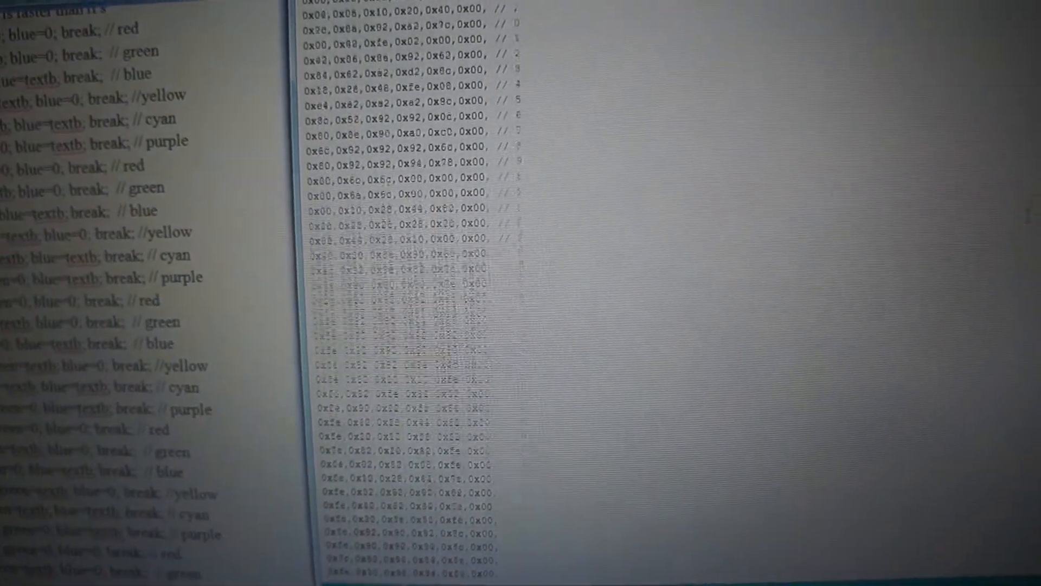
pyautogui.scroll(-3)
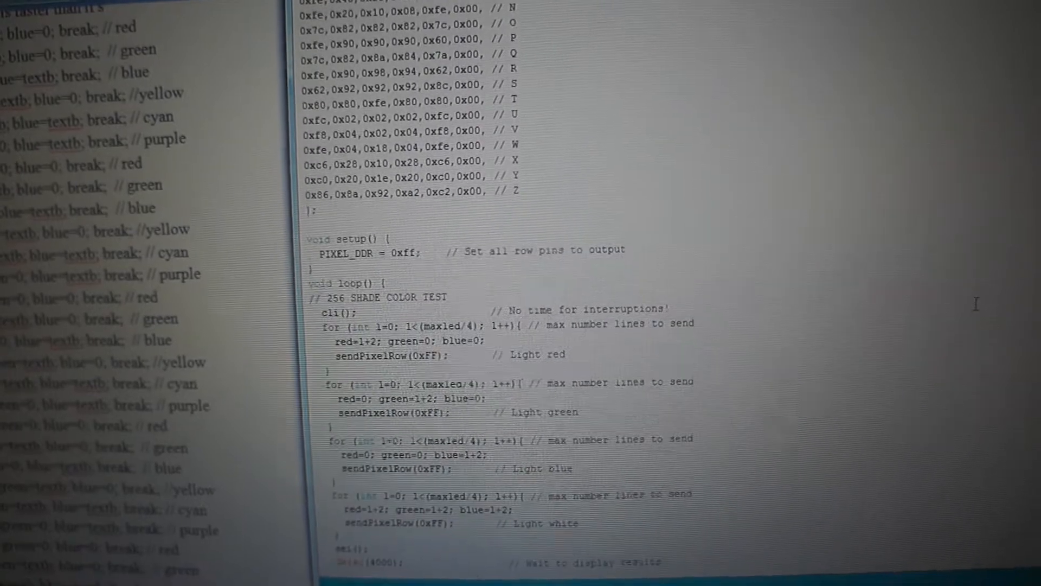
pyautogui.scroll(-3)
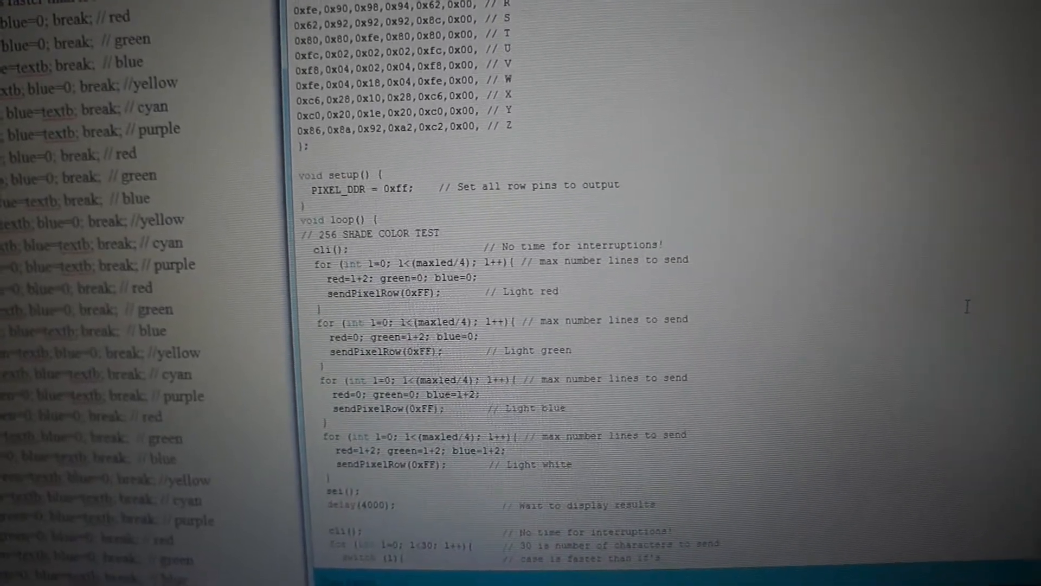
pyautogui.scroll(-3)
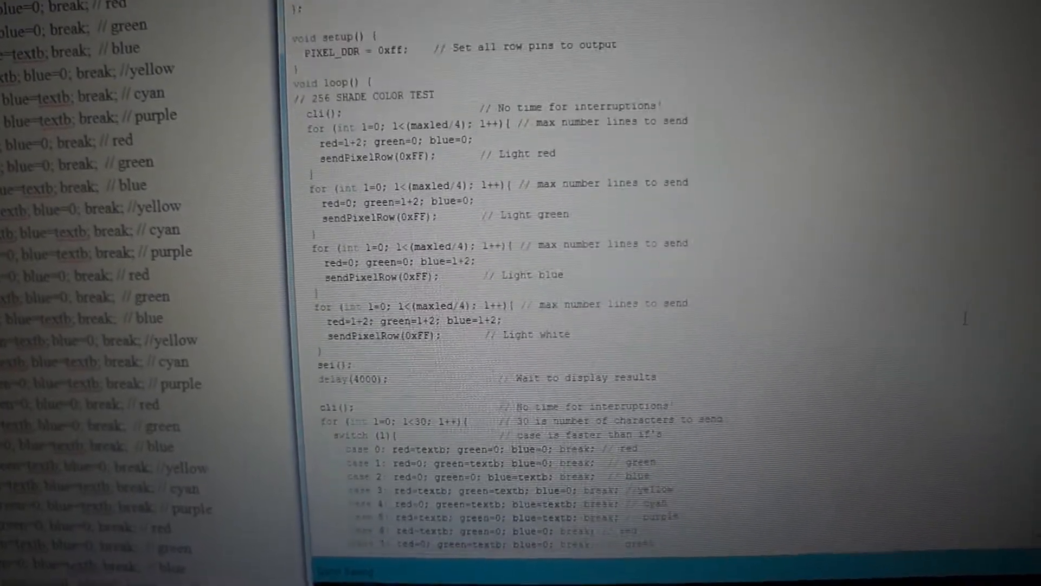
pyautogui.scroll(-3)
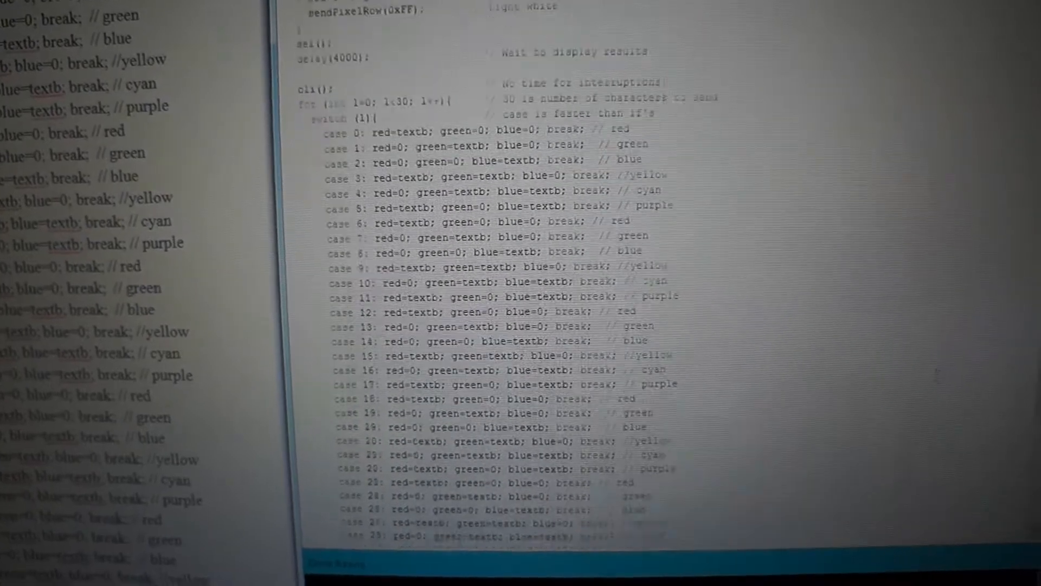
pyautogui.scroll(-3)
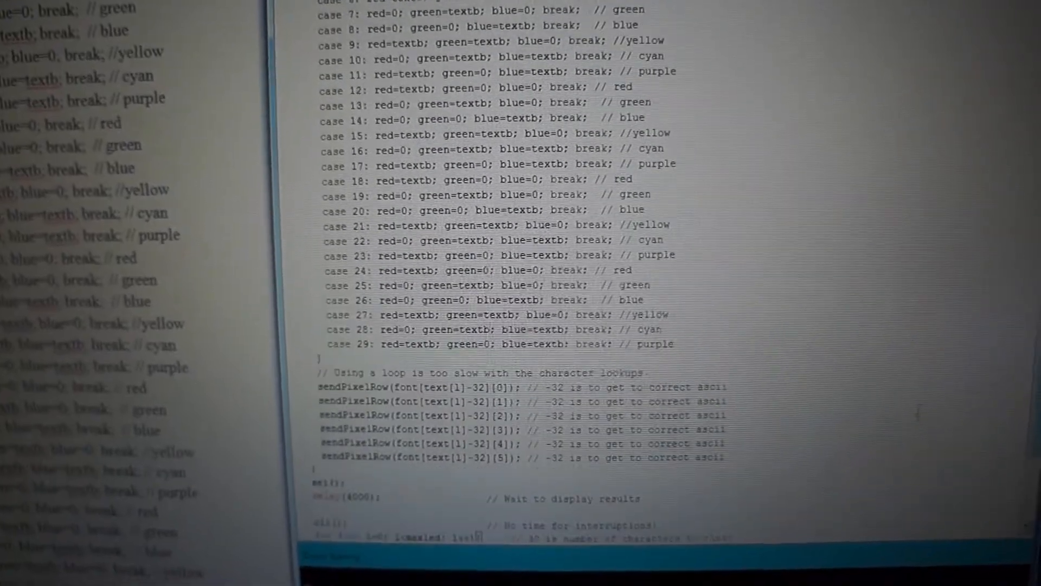
pyautogui.scroll(-3)
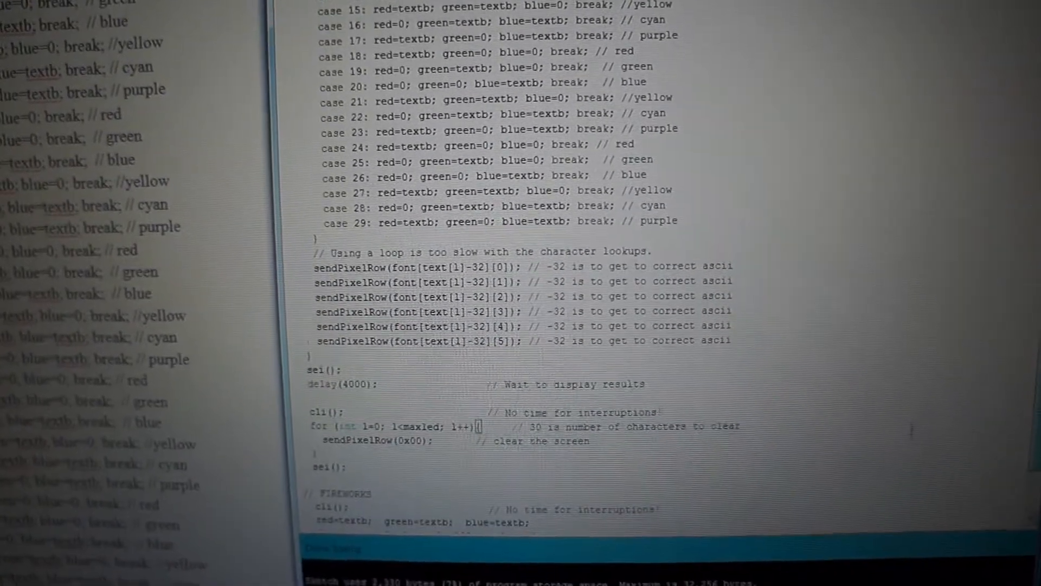
pyautogui.scroll(-3)
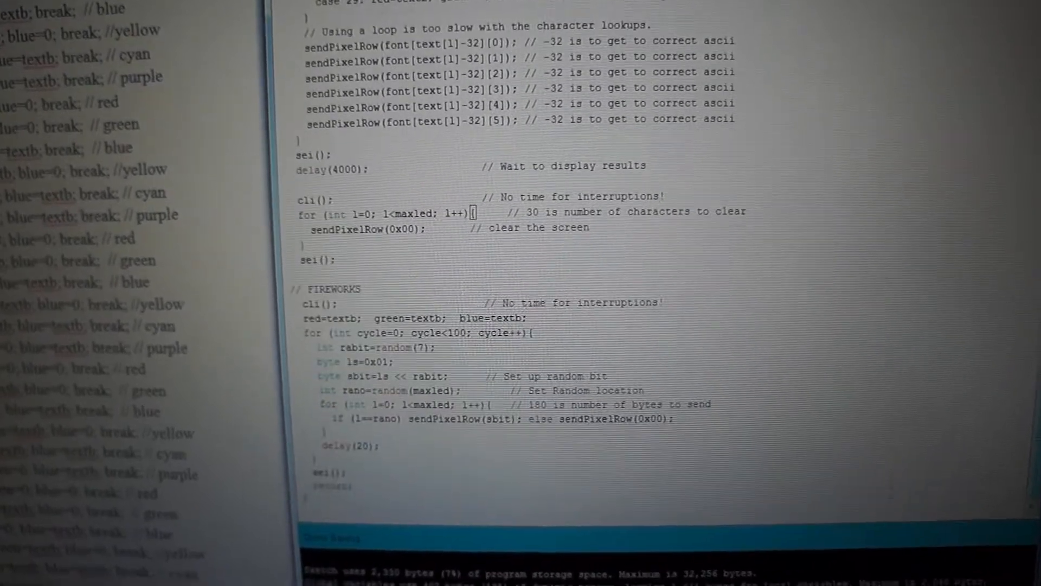